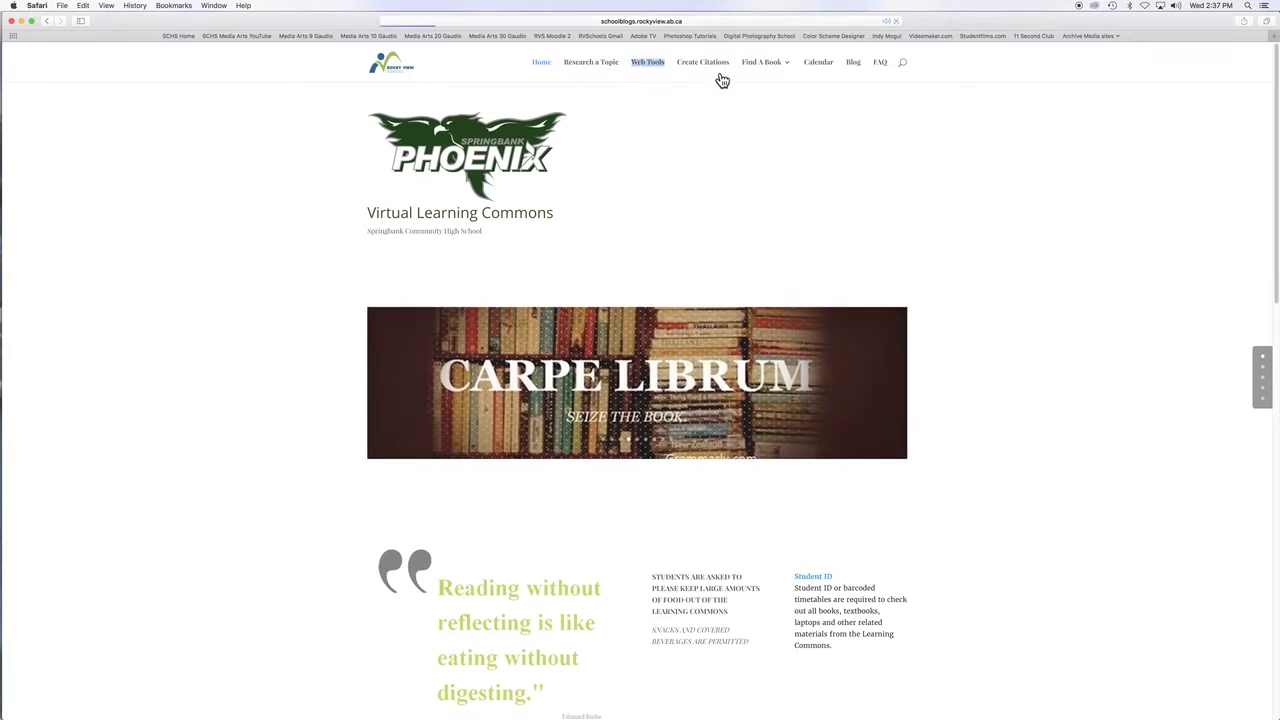
Step: Reveal the Find A Book menu's dropdown showing Digital Library
click(762, 61)
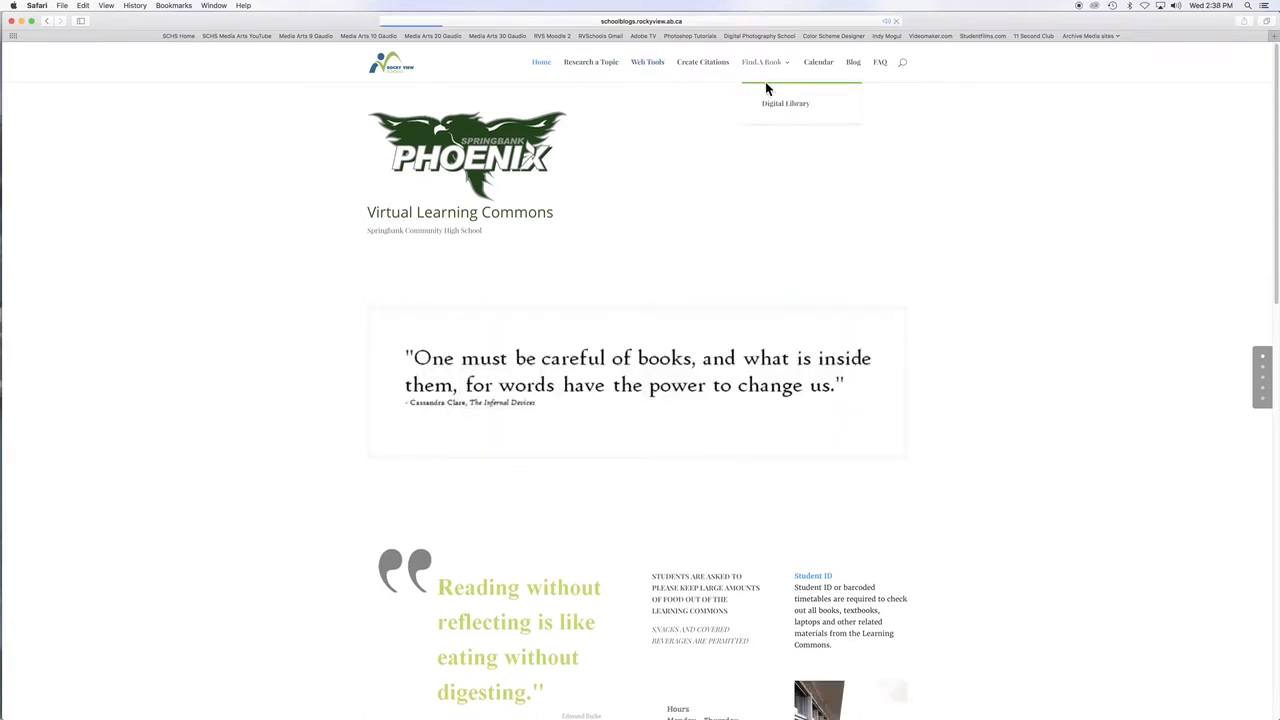
Step: Open Find A Book and scroll through New to the Learning Commons, Student Picks and Staff Picks
click(761, 62)
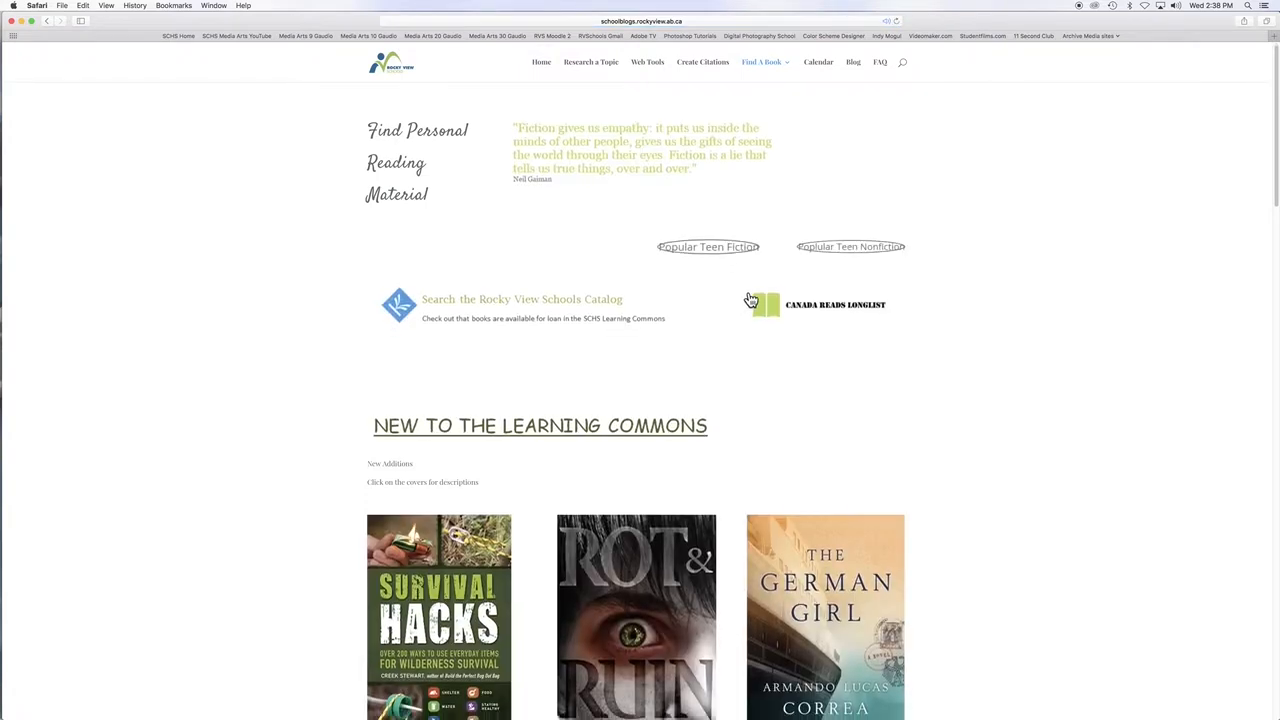
scroll(down, 3)
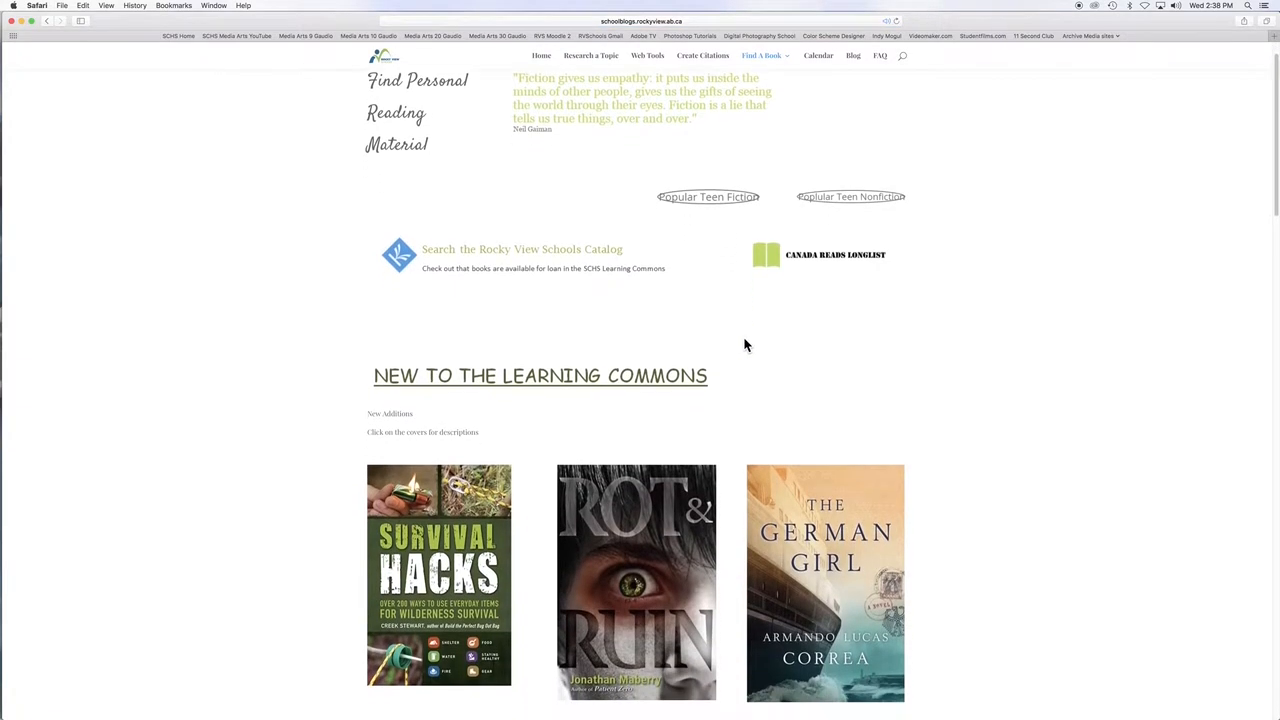
scroll(down, 3)
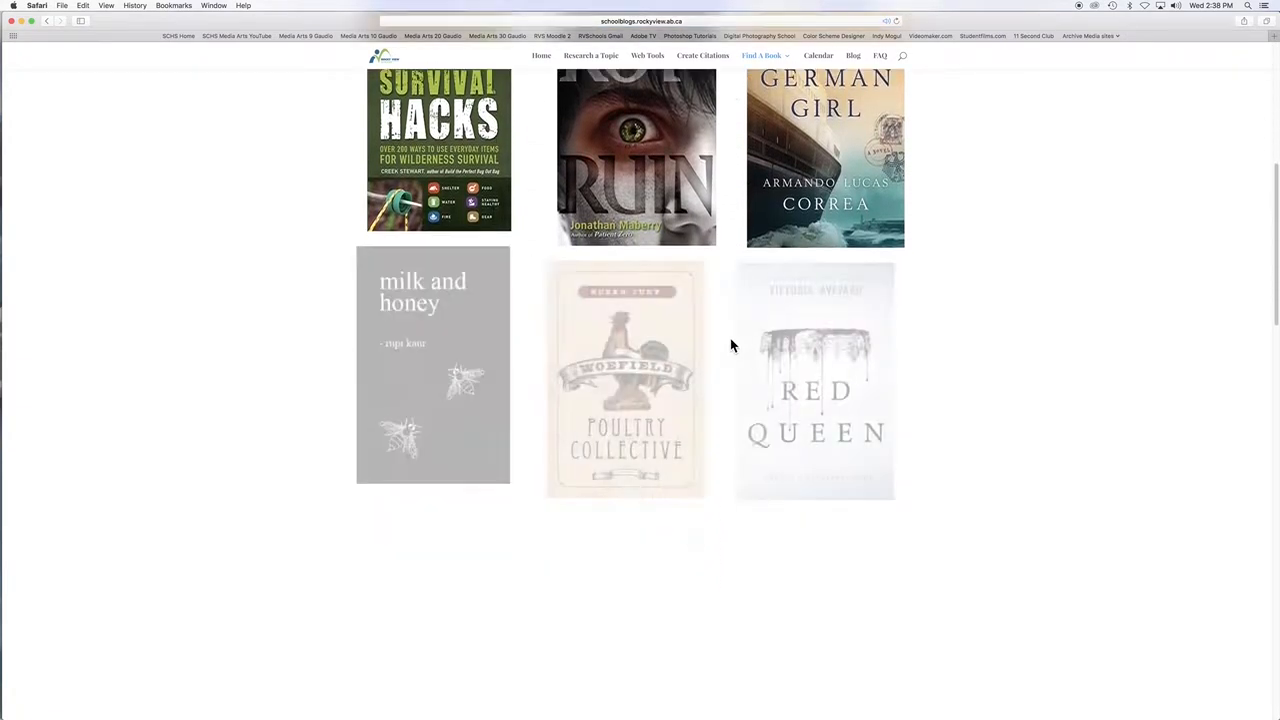
scroll(down, 3)
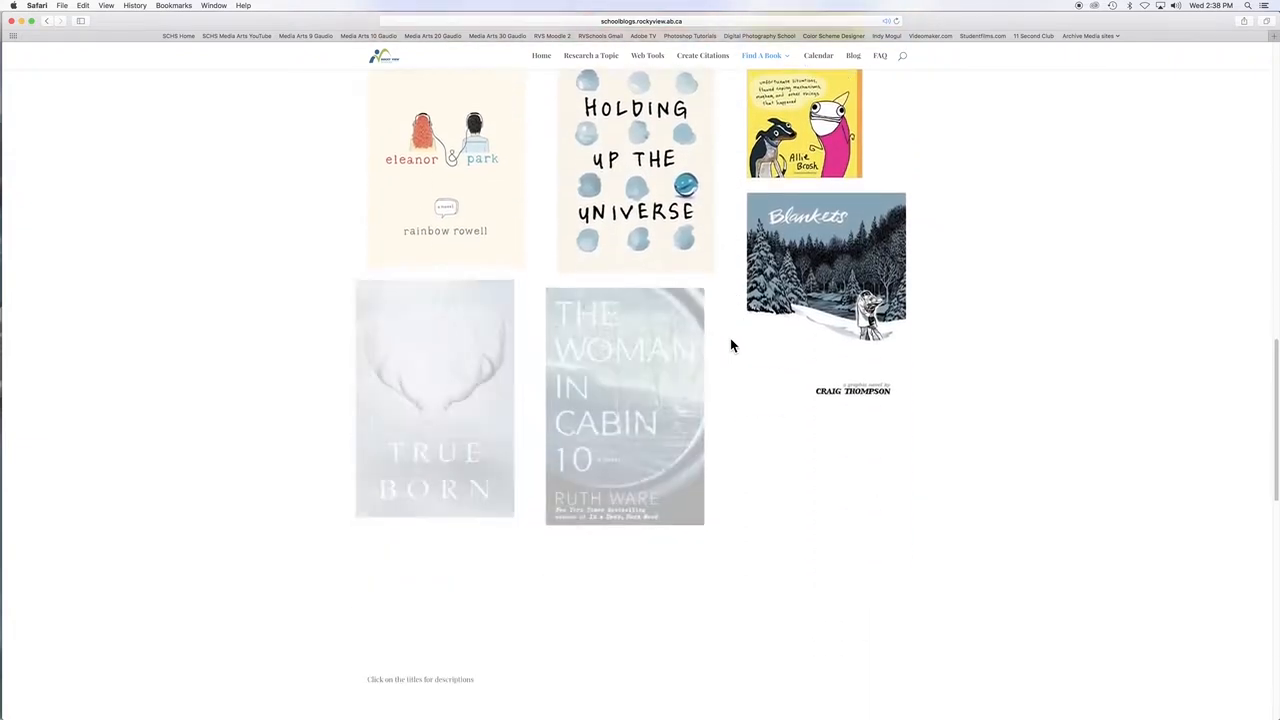
scroll(down, 3)
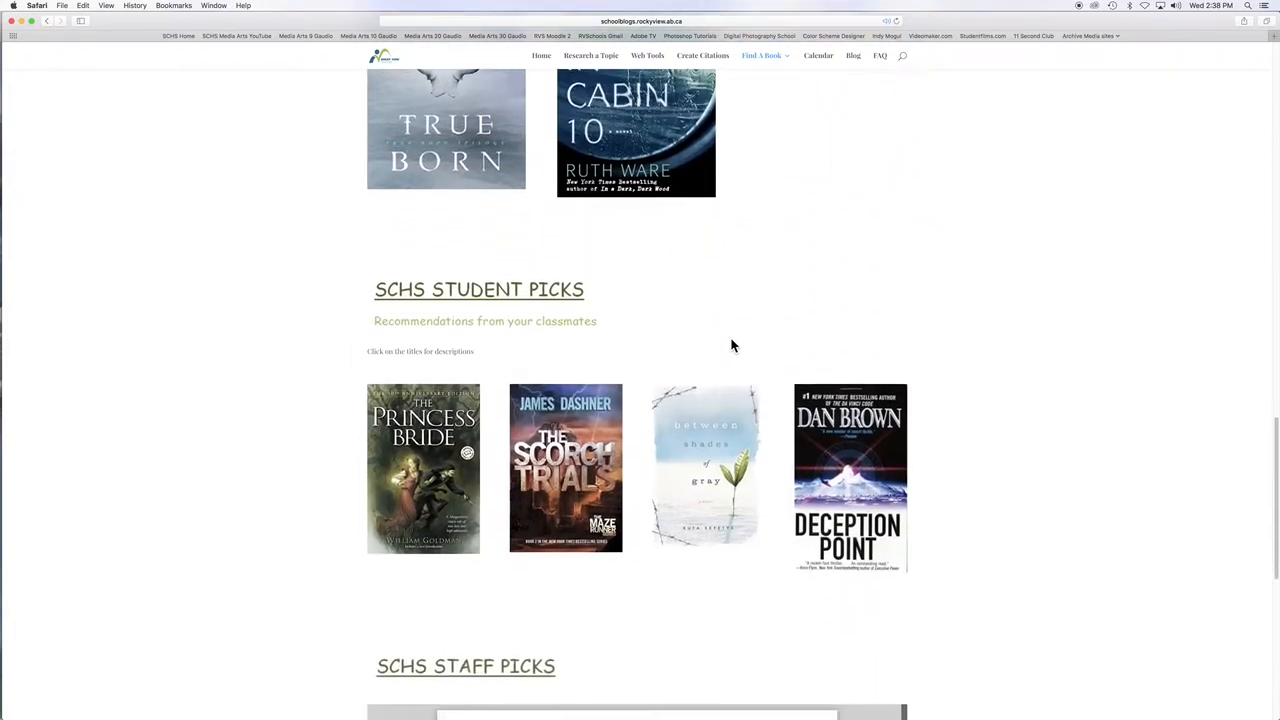
scroll(down, 3)
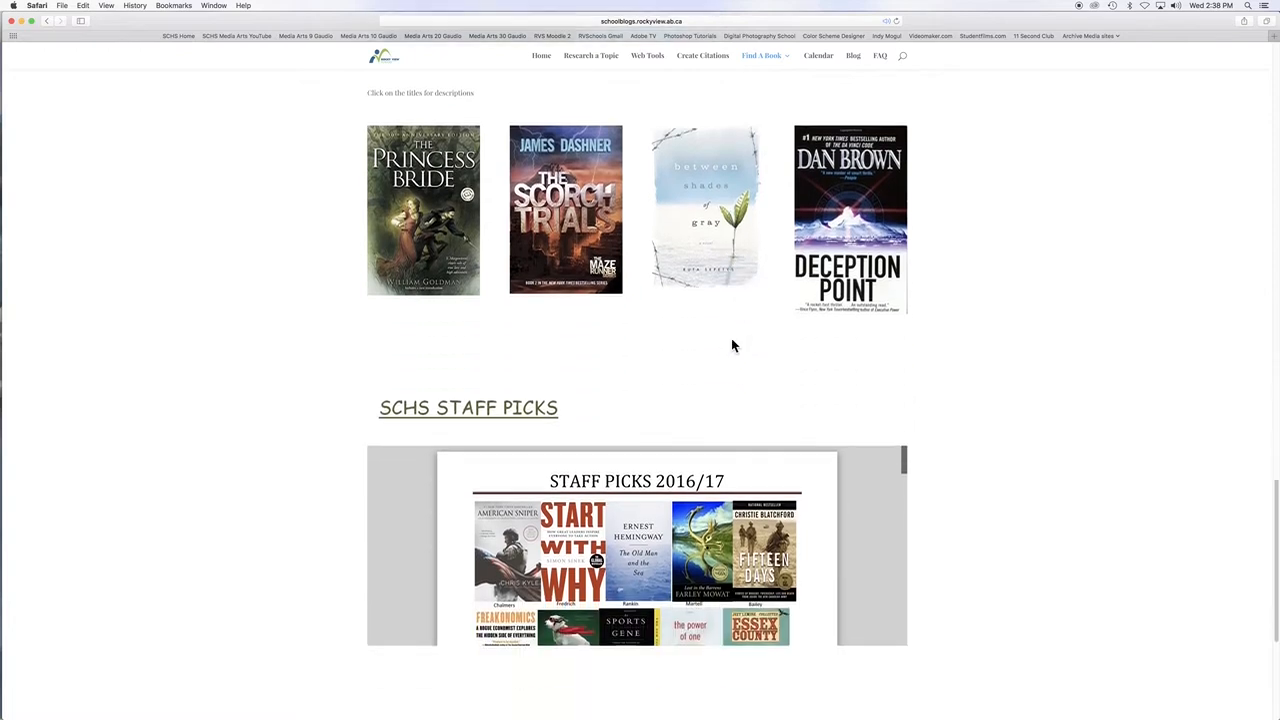
scroll(down, 3)
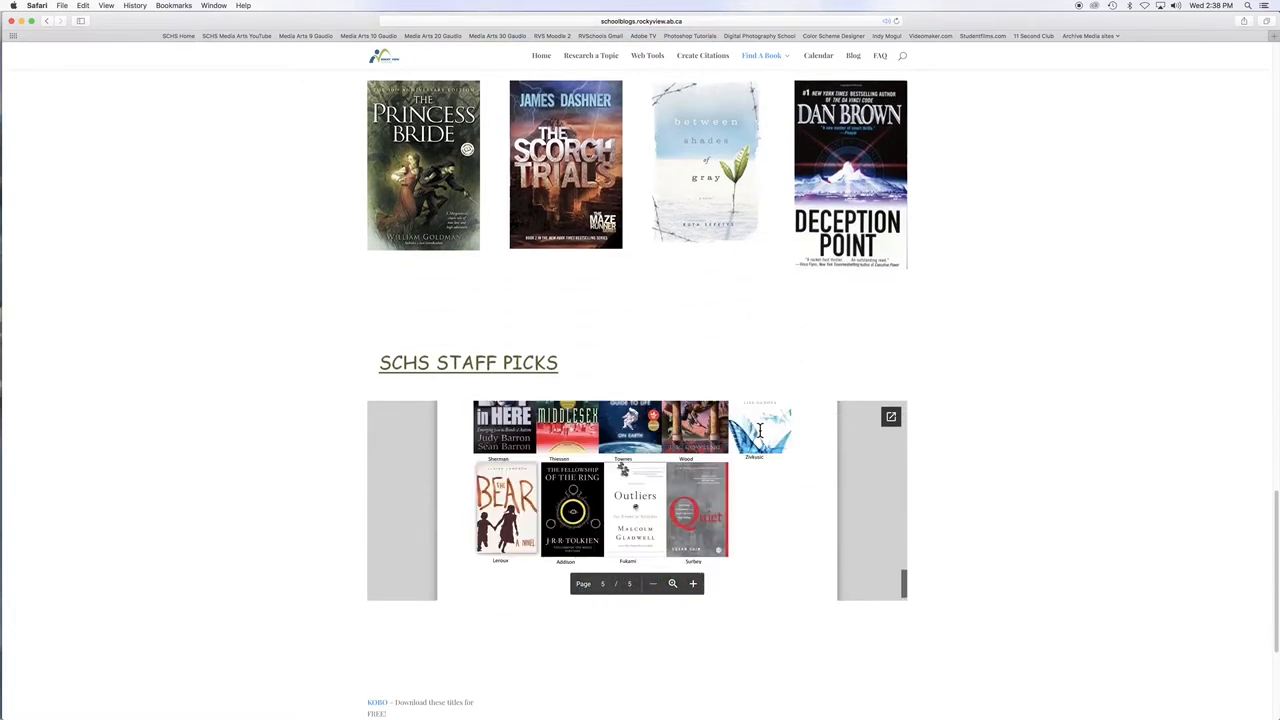
scroll(down, 3)
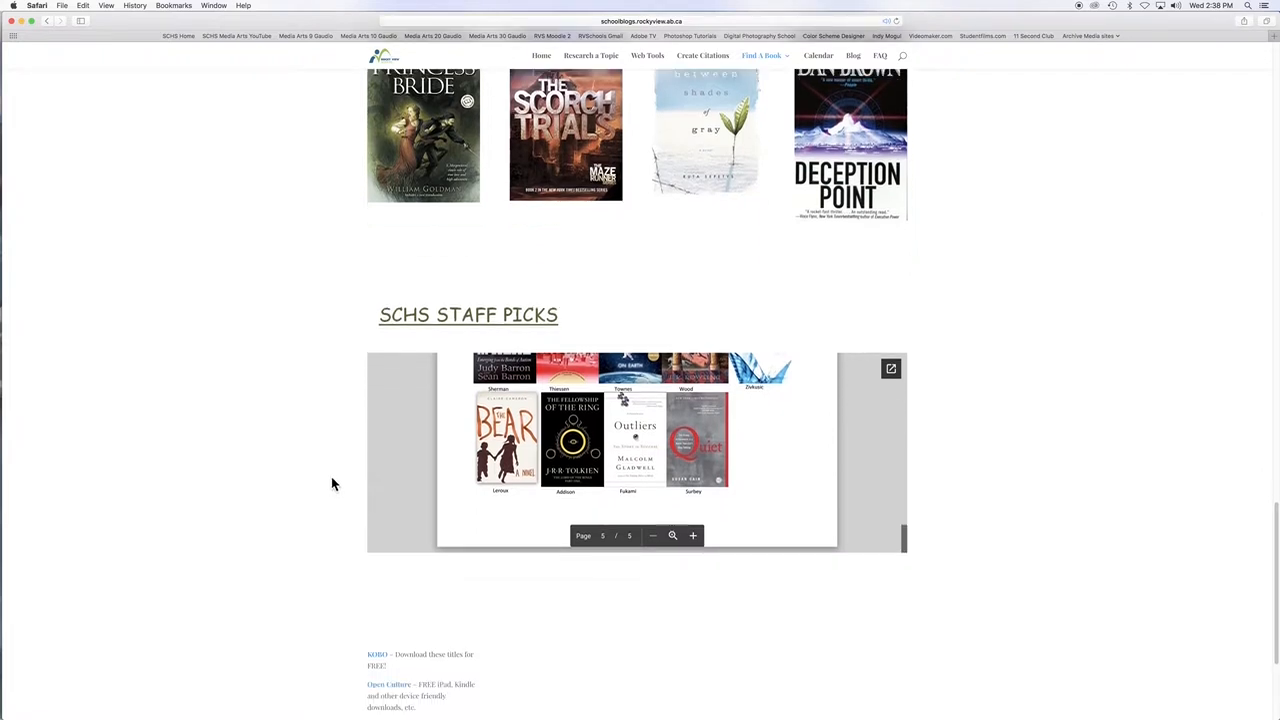
scroll(down, 3)
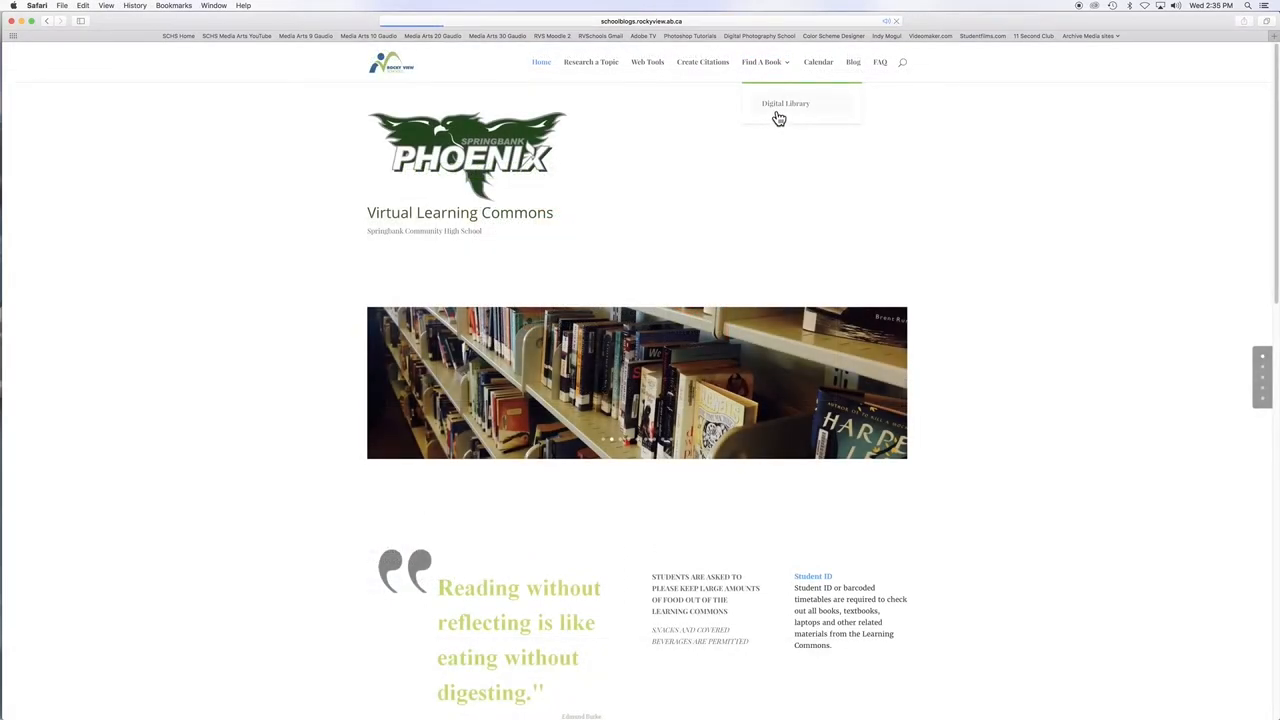
Step: Open the Digital Library page and go to TumbleBook Cloud
click(785, 103)
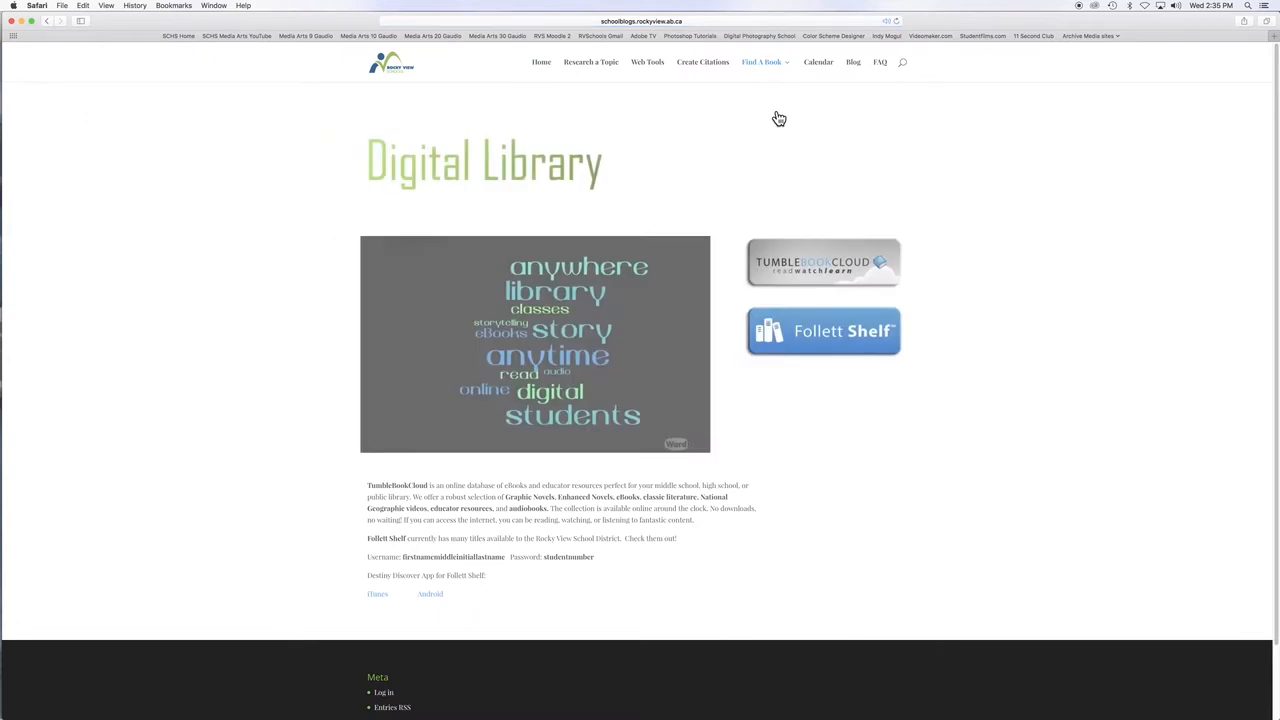
click(823, 262)
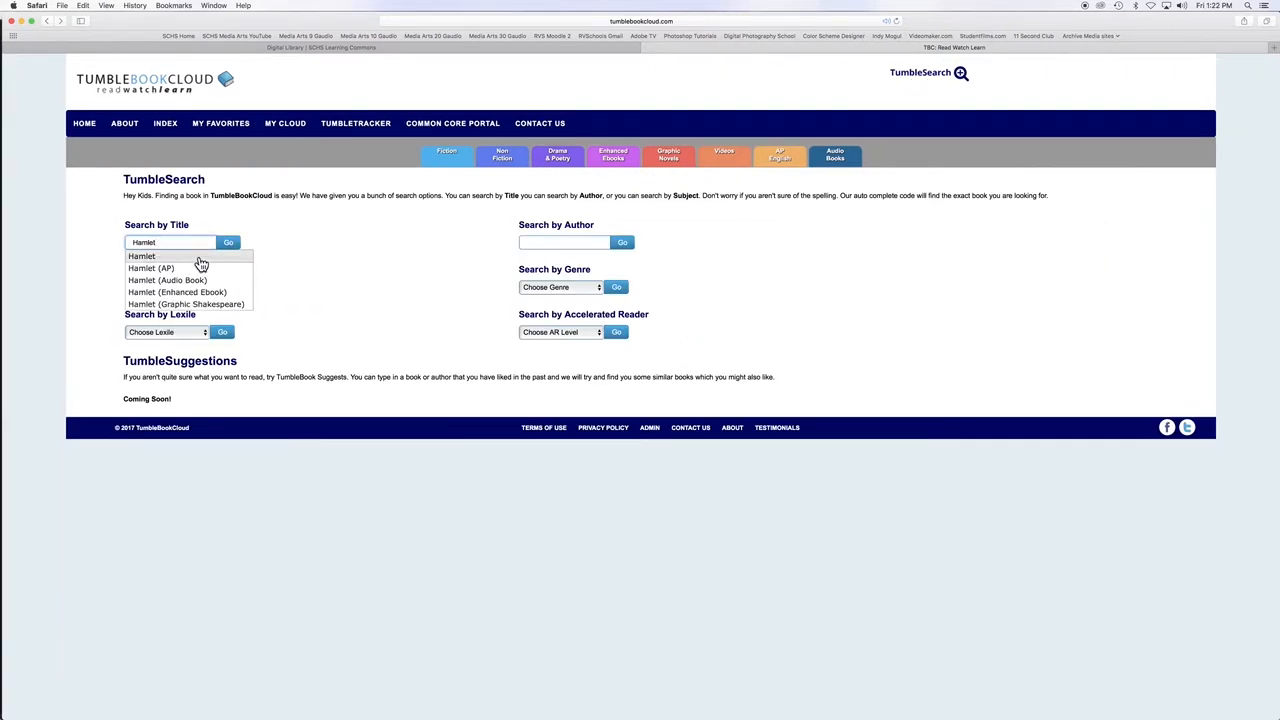
Step: Pick the plain 'Hamlet' title from the TumbleSearch title suggestions
click(228, 242)
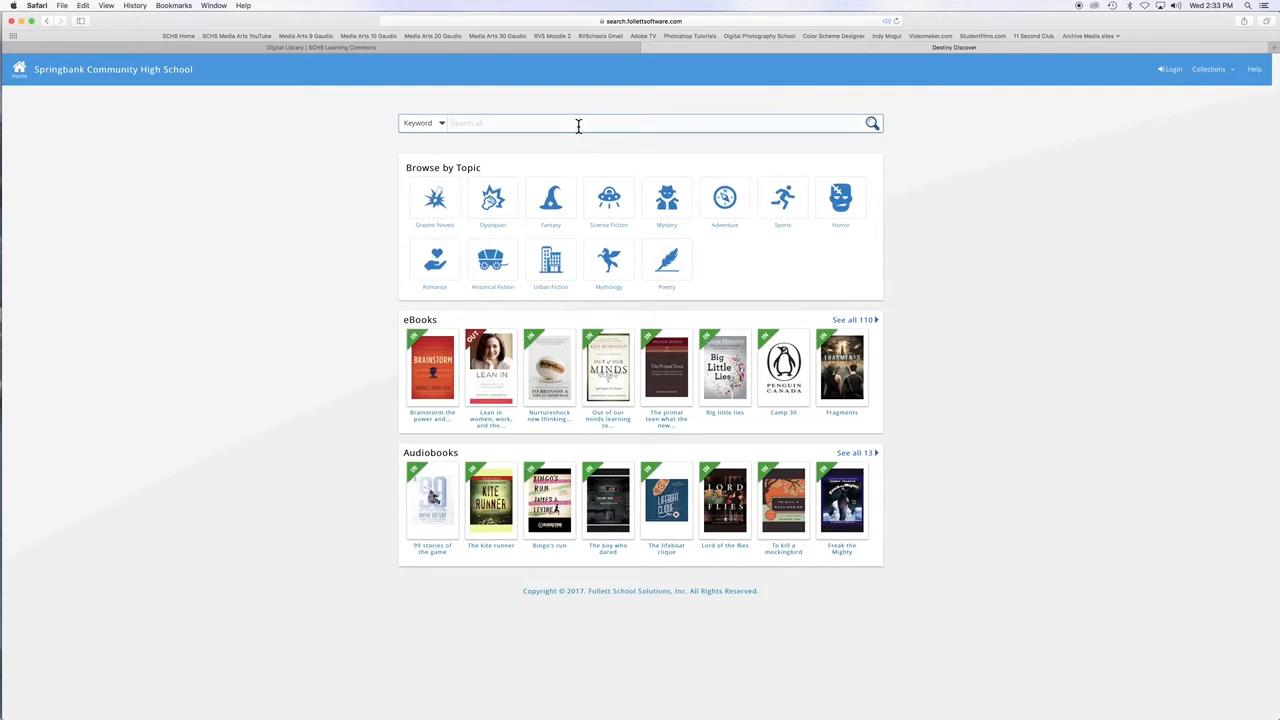
Step: Search Follett for 'Series of Unf', then enter 'firstnamemiddle' on the login page
text(Series of Unf)
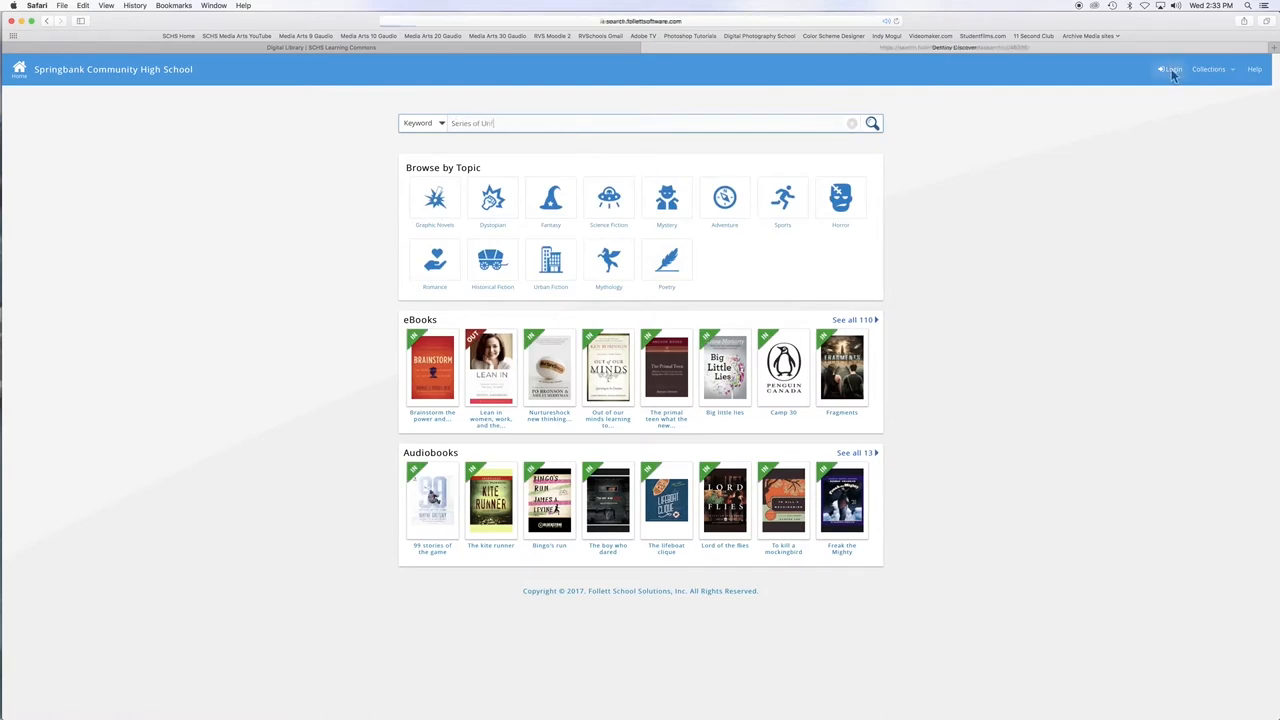
click(1170, 69)
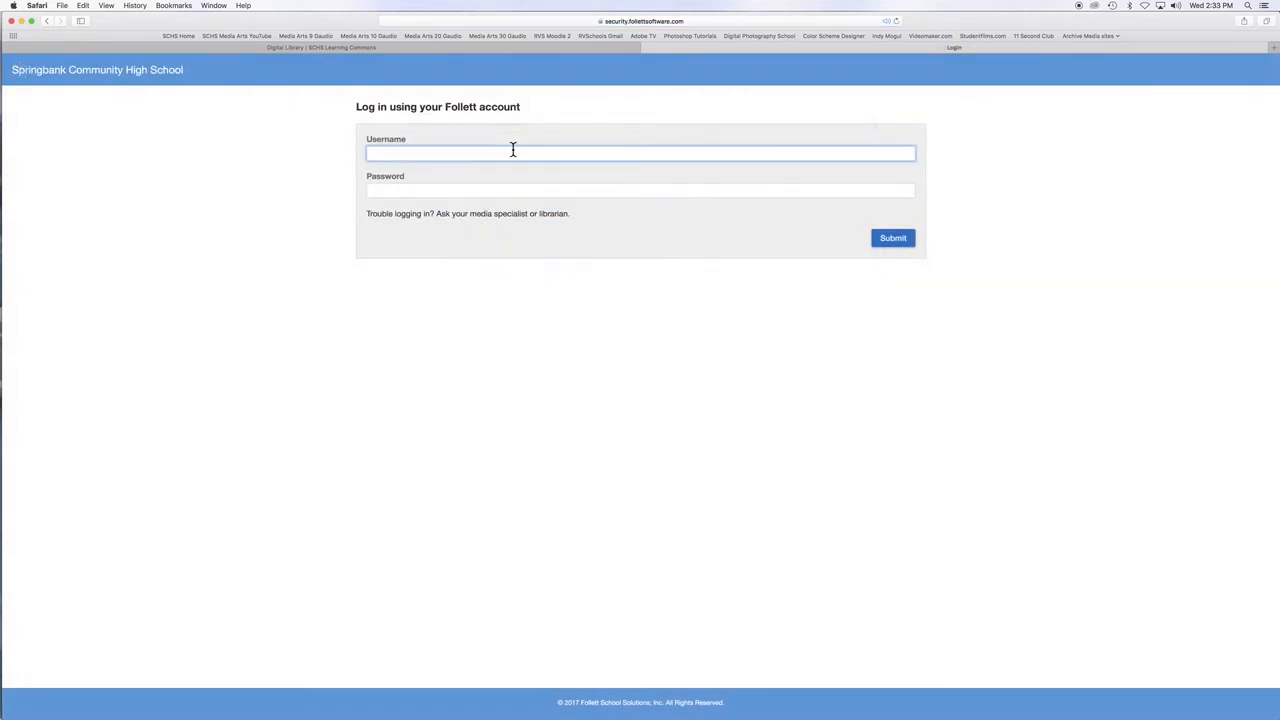
text(firstnamemiddle)
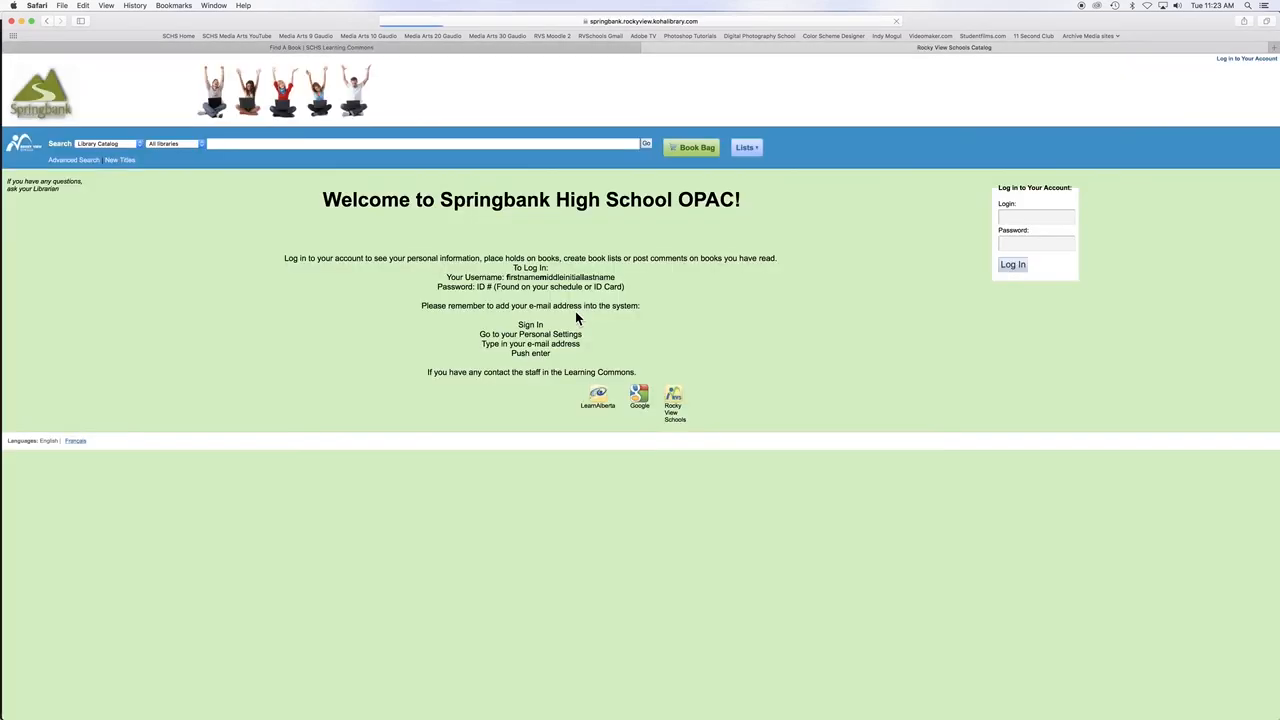
Step: Search the Koha catalogue for 'Hatchet' to open Gary Paulsen's record
text(Hatchet)
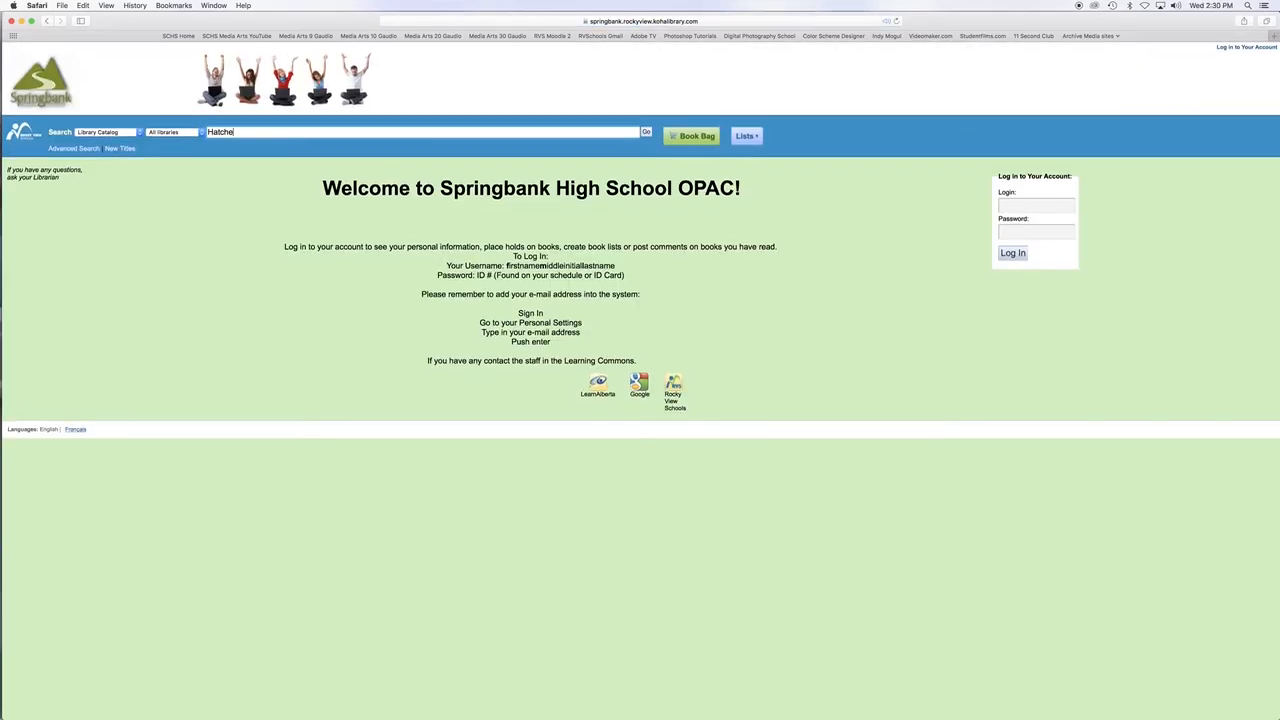
click(646, 131)
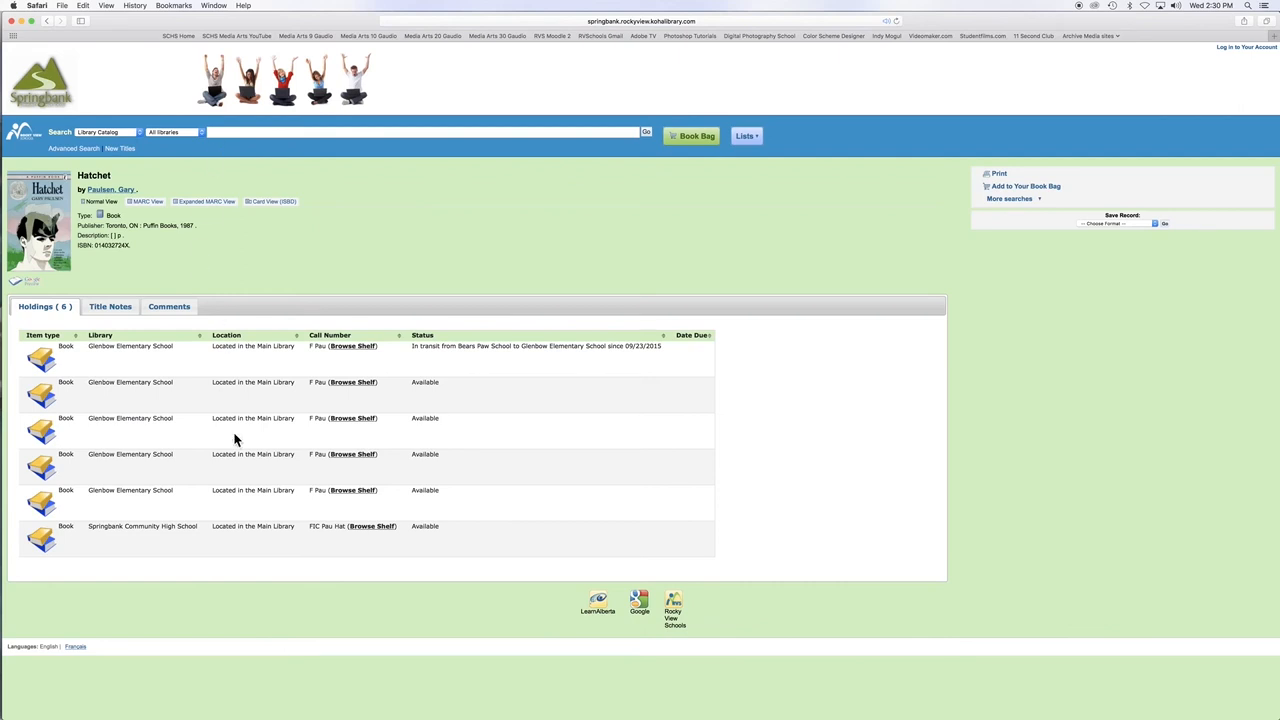